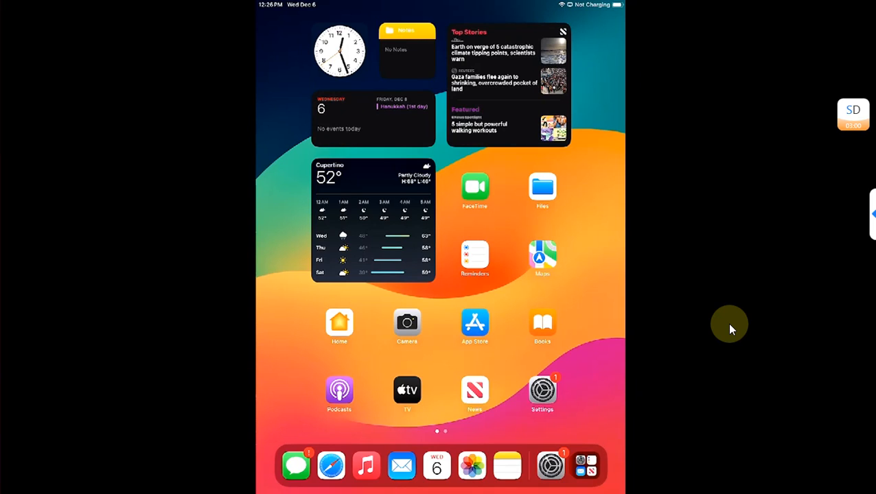
mouse_move(672, 251)
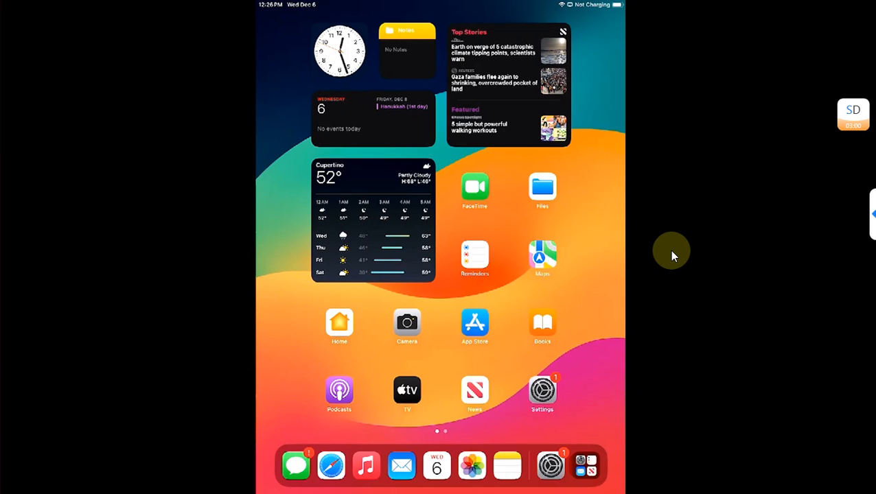
Check the iPad's General > About page, confirming iPadOS 17.1.1 on an iPad (7th generation)
left_click(551, 466)
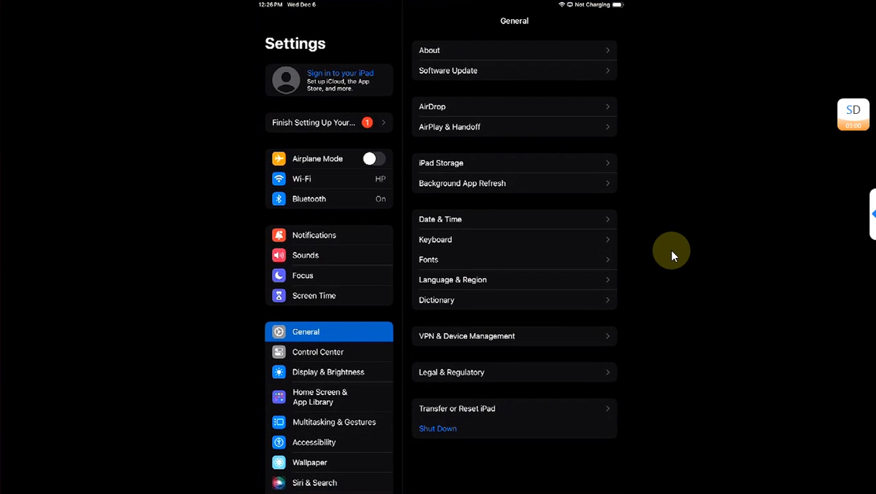
left_click(514, 50)
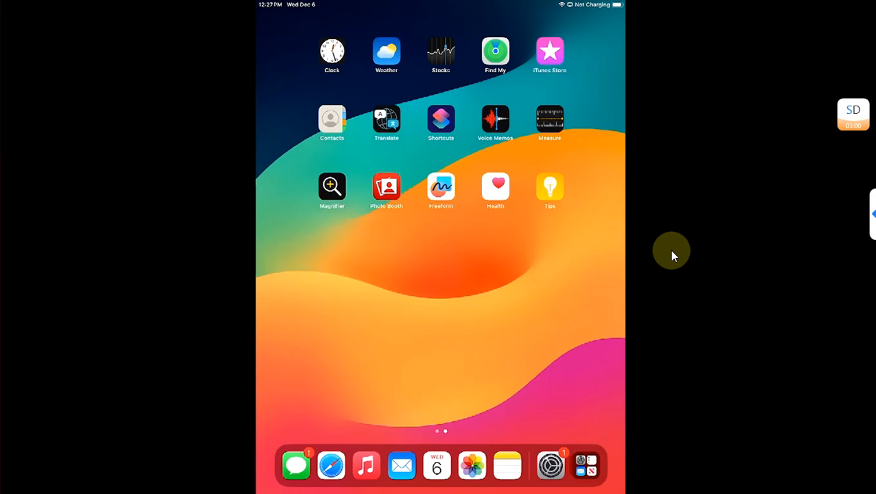
scroll("left", 3)
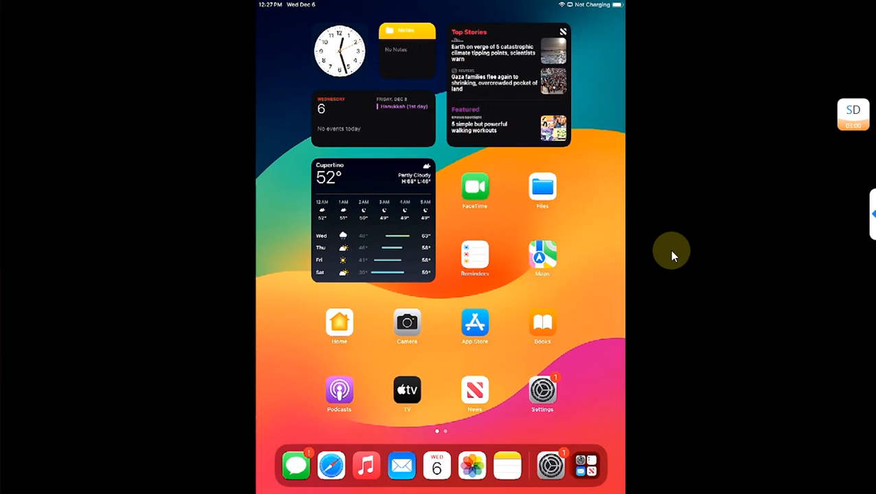
scroll("left", 3)
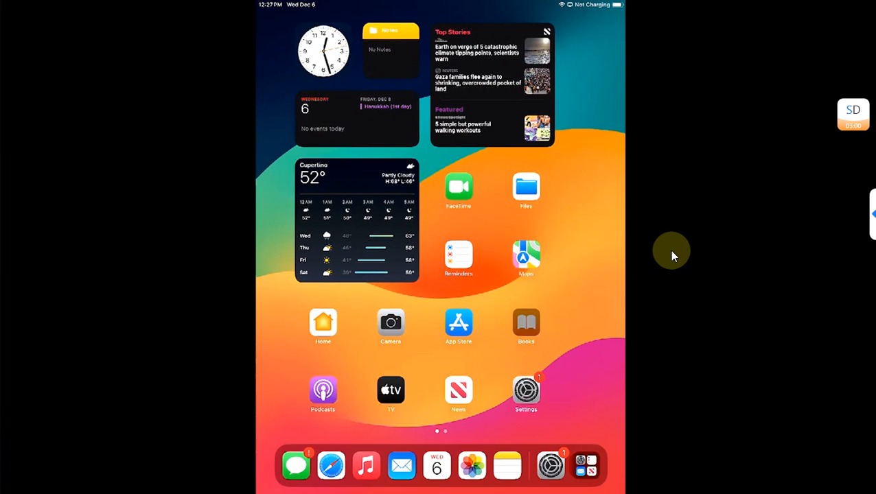
scroll("left", 3)
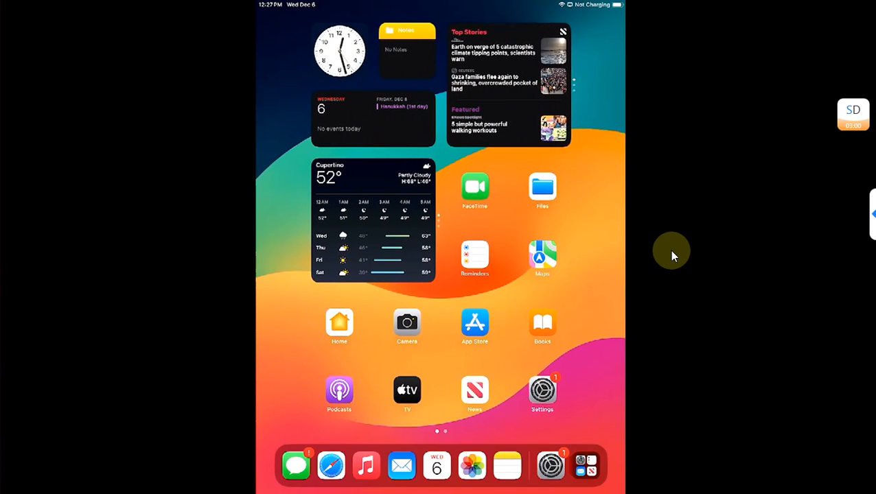
mouse_move(699, 325)
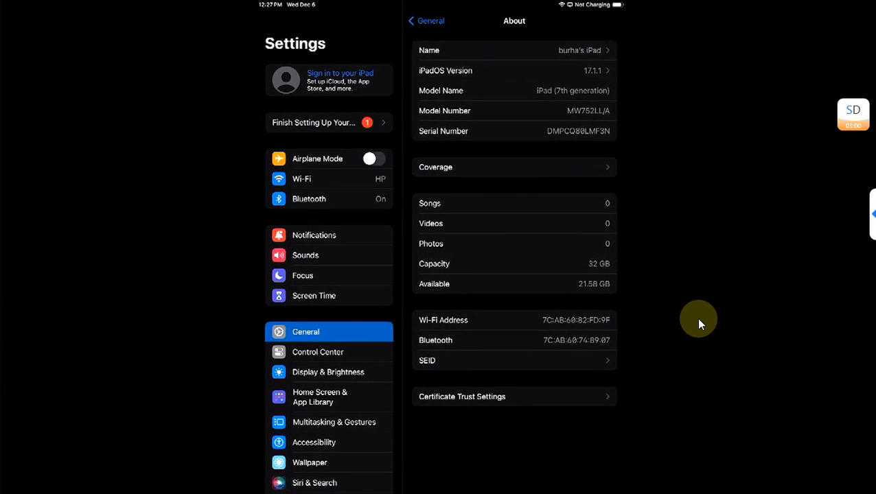
left_click(426, 21)
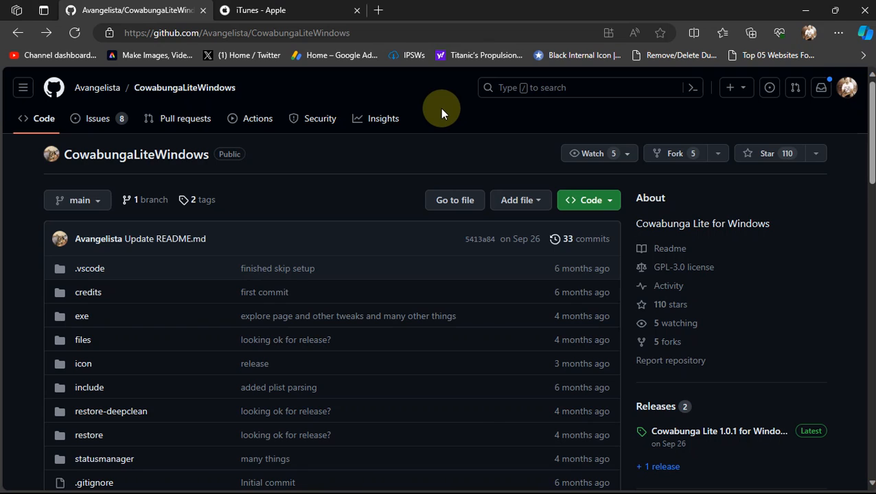
mouse_move(774, 286)
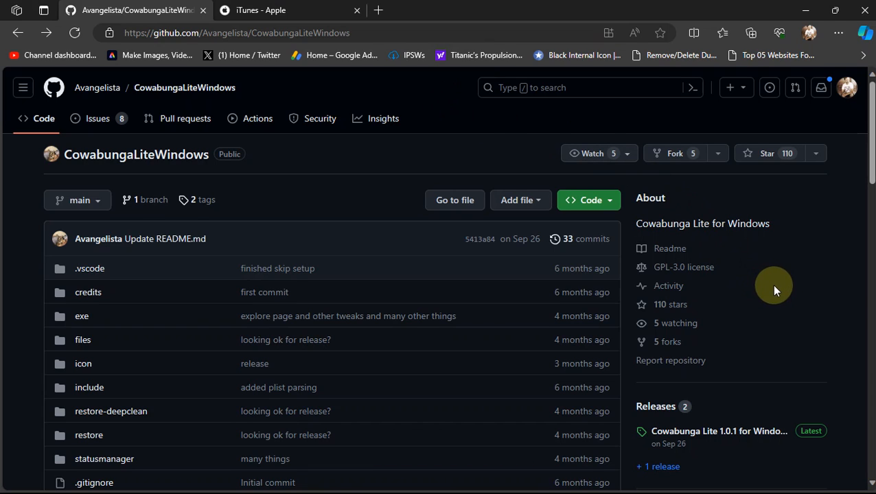
mouse_move(838, 279)
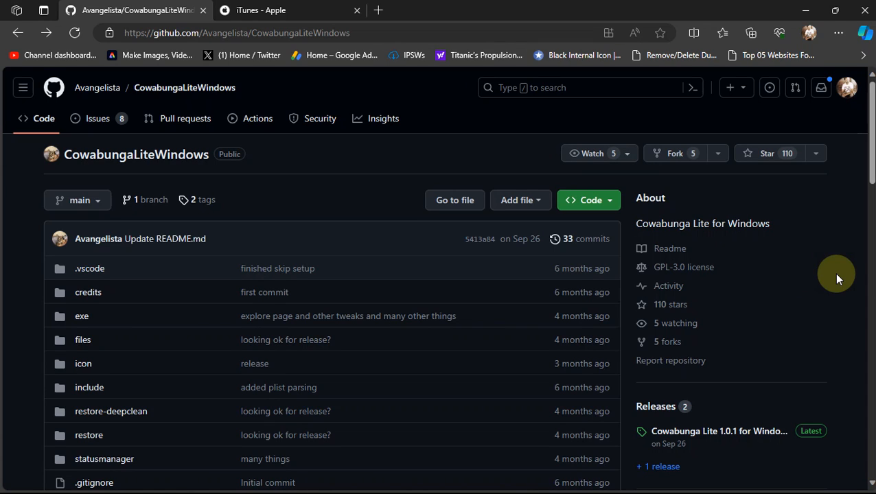
mouse_move(281, 193)
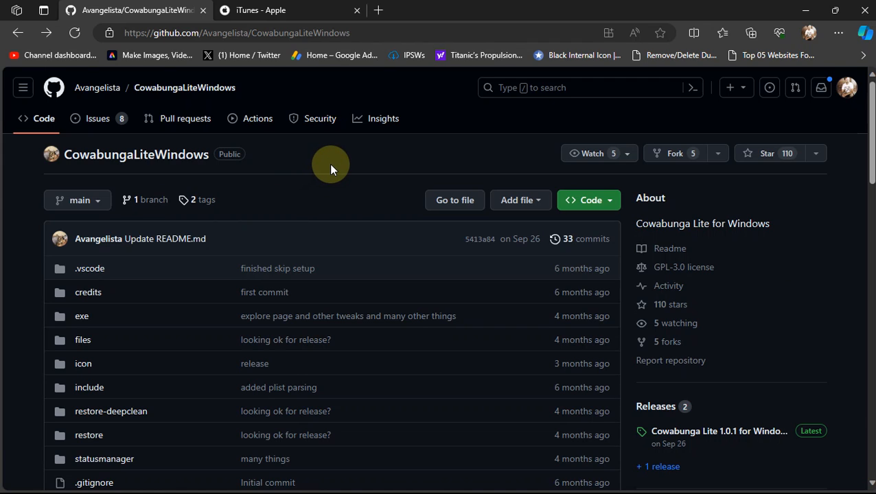
Open the Cowabunga Lite 1.0.1 release on the CowabungaLiteWindows repository to view its assets
scroll("down", 3)
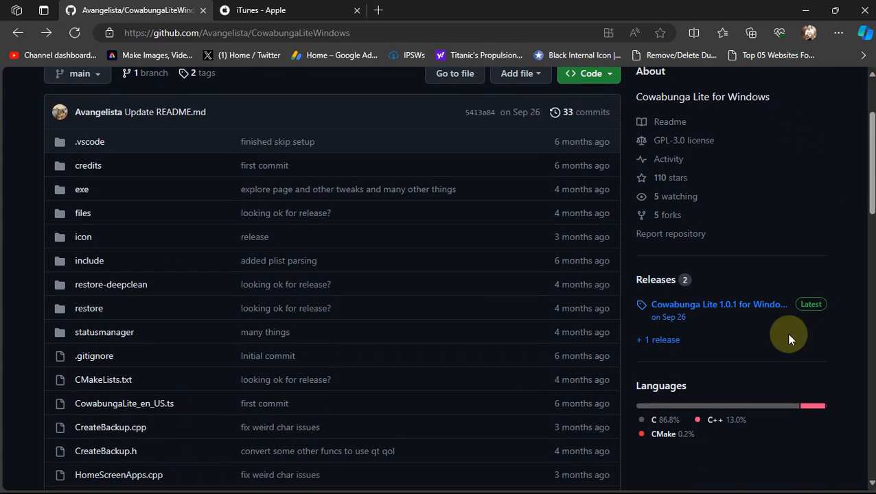
mouse_move(716, 305)
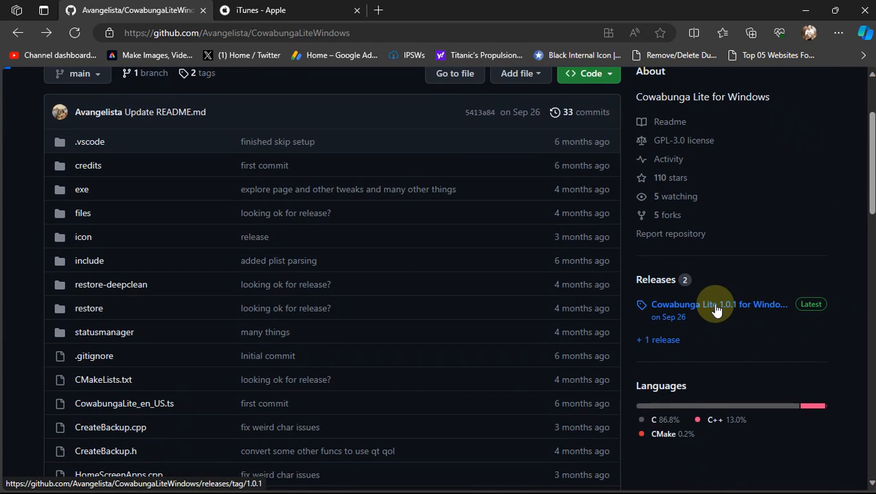
left_click(717, 304)
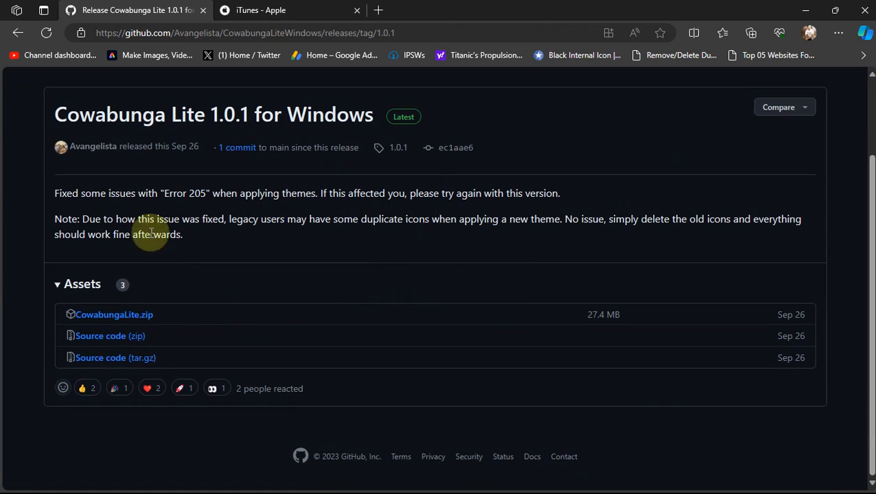
mouse_move(114, 315)
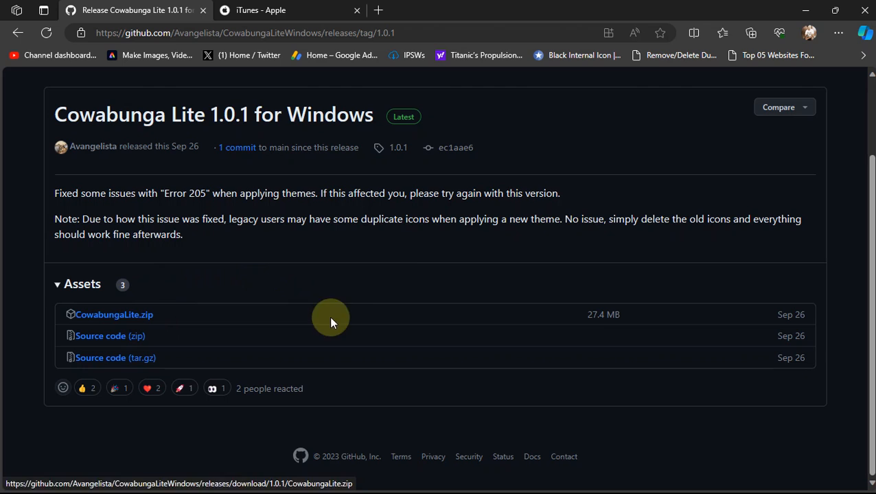
mouse_move(331, 105)
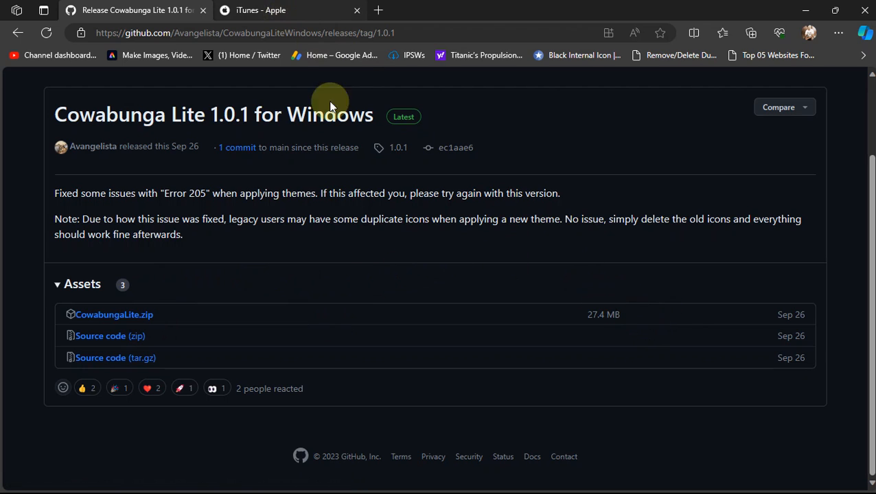
left_click(260, 10)
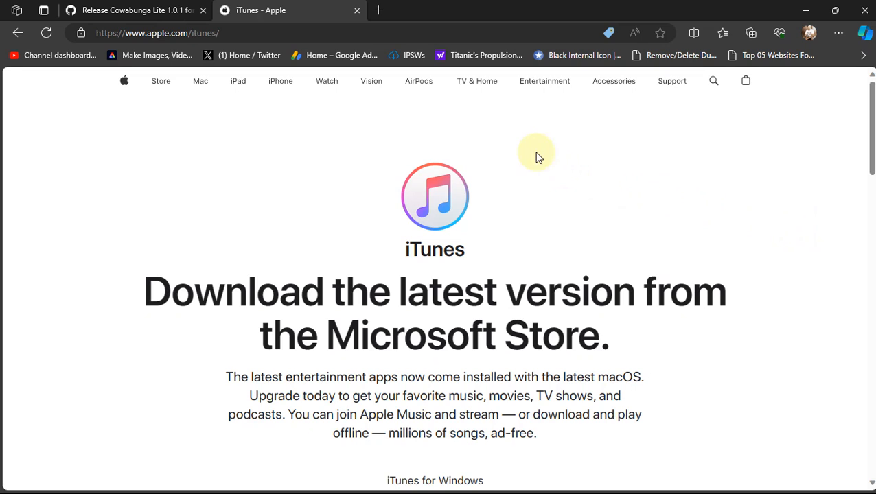
mouse_move(199, 58)
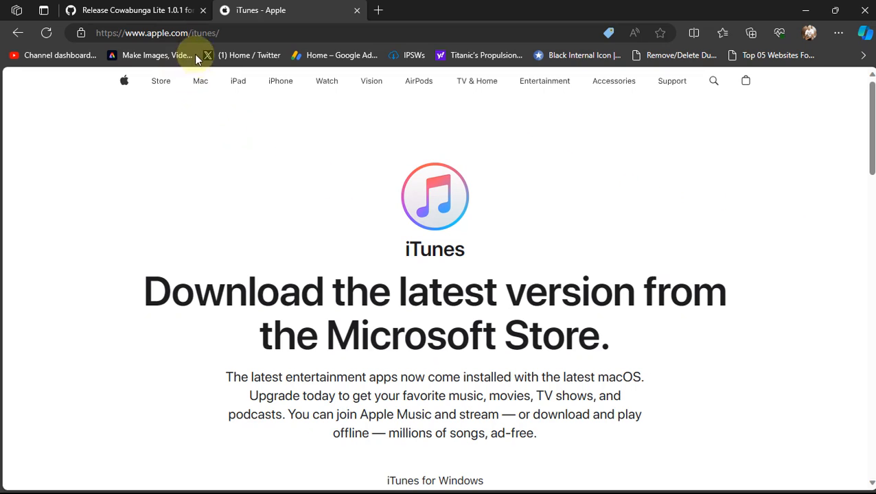
Scroll the iTunes - Apple page down to the Get it from Microsoft badge
scroll("down", 3)
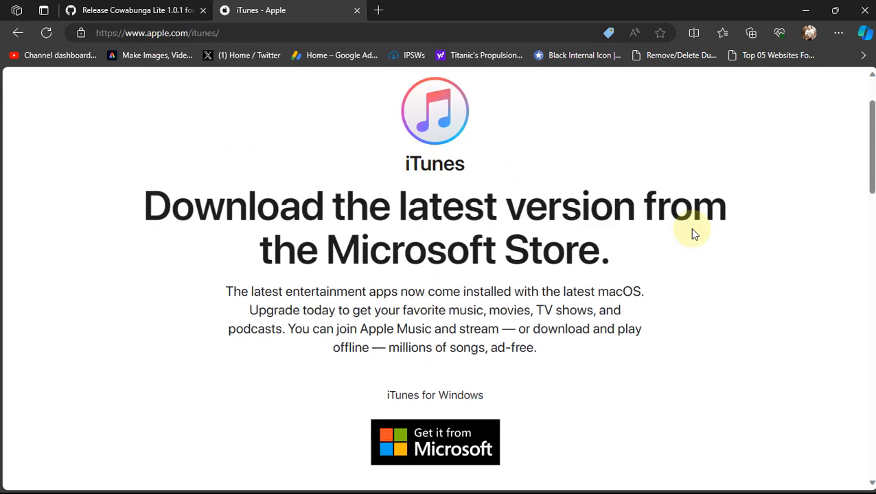
scroll("down", 3)
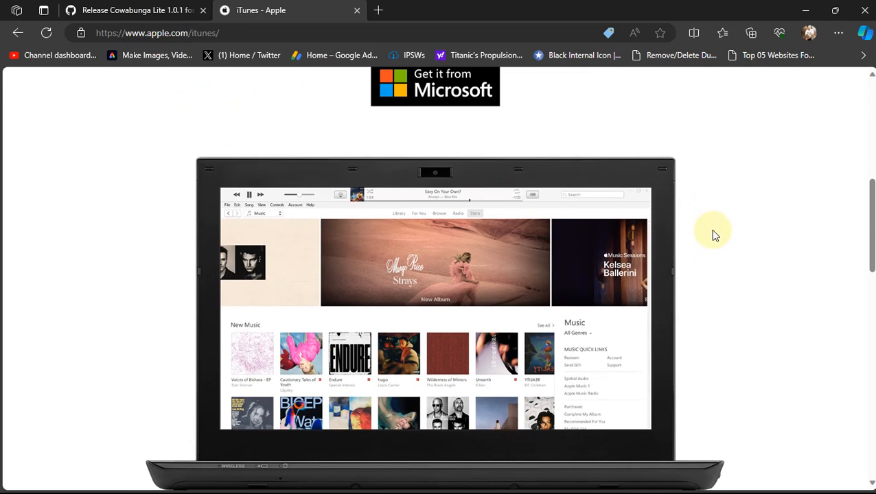
scroll("down", 3)
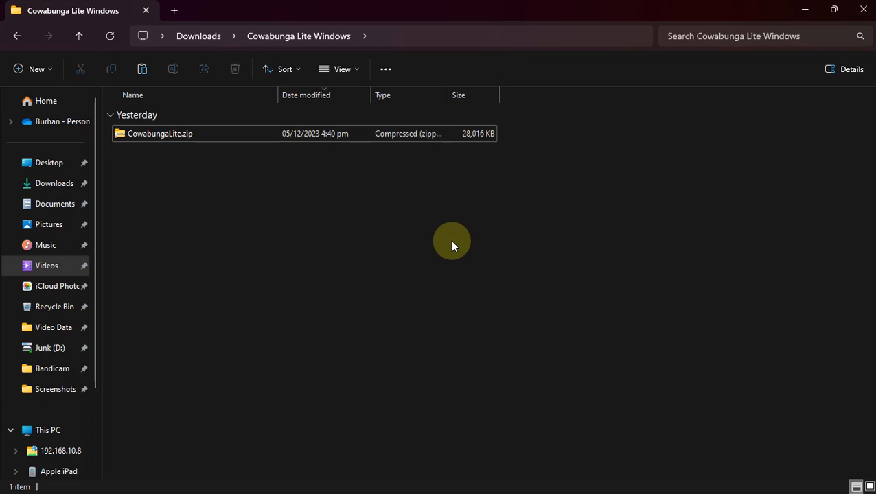
Extract CowabungaLite.zip into the suggested CowabungaLite folder
left_click(160, 133)
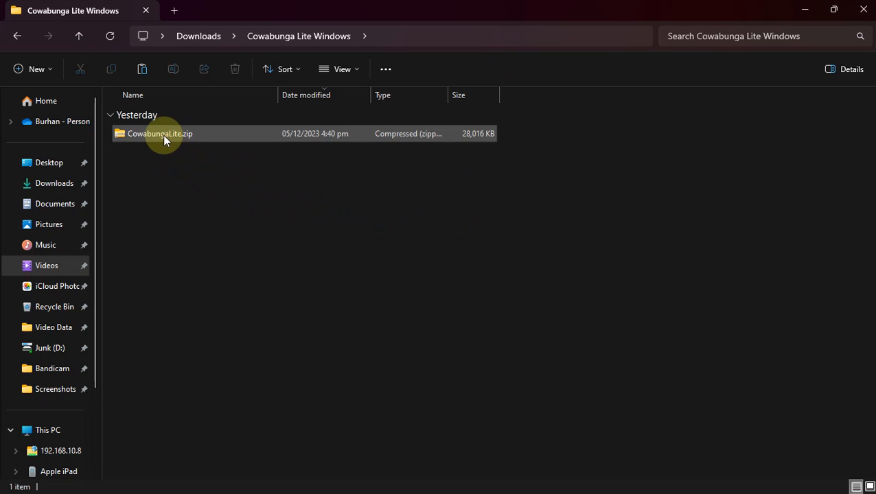
left_click(160, 133)
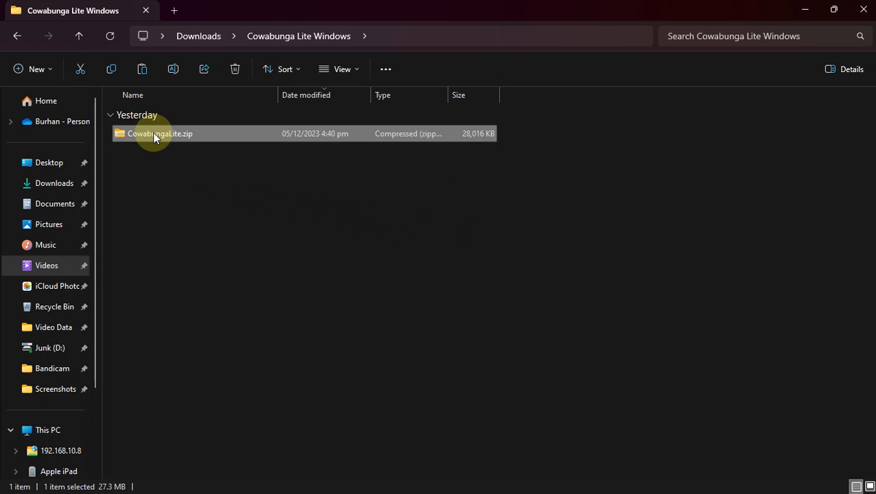
right_click(159, 133)
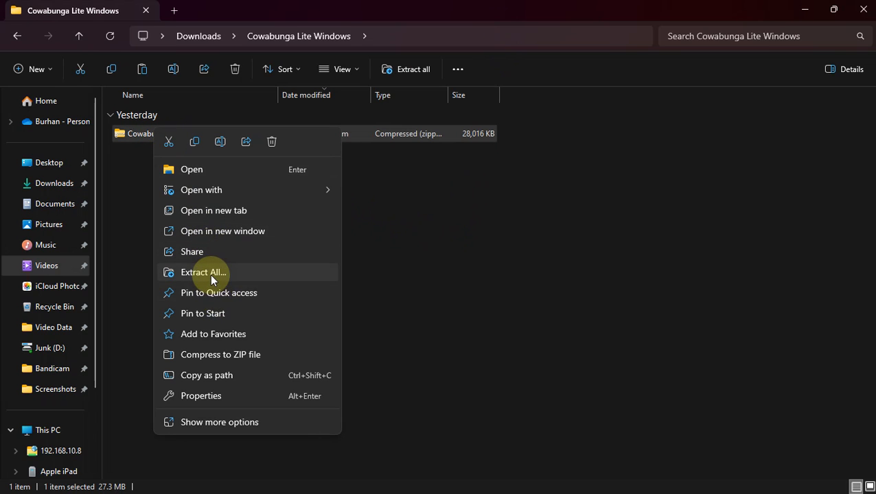
left_click(203, 272)
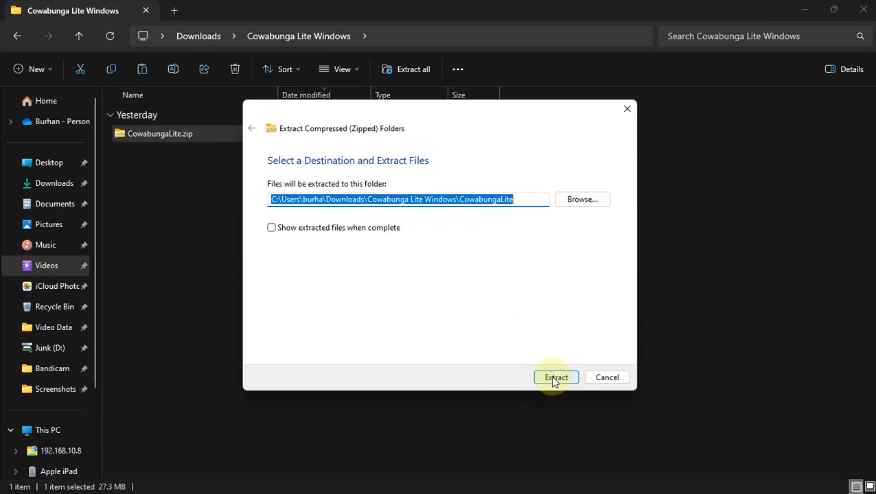
left_click(557, 378)
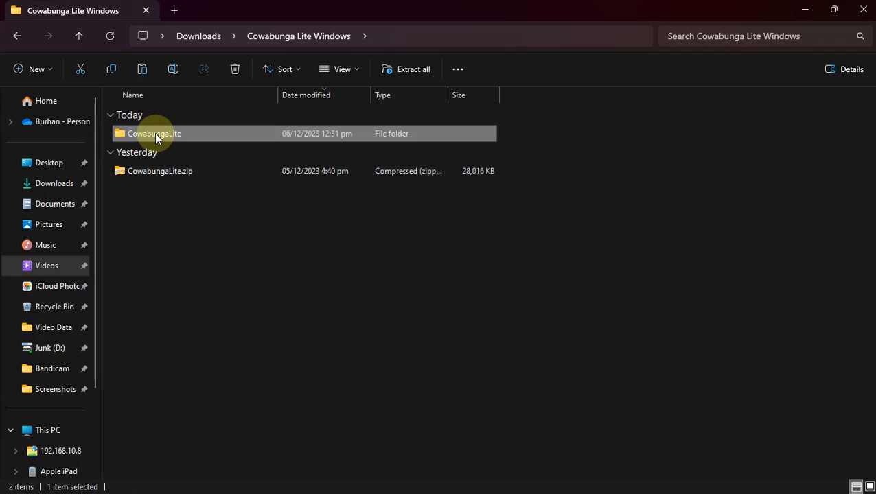
Browse into CowabungaLite > CowabungaLite-1.0.1 to show CowabungaLite.exe
double_click(155, 133)
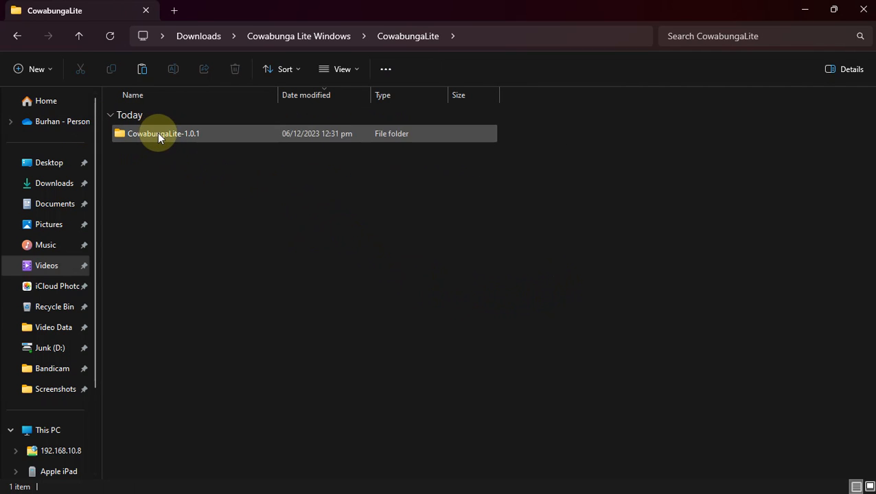
double_click(163, 133)
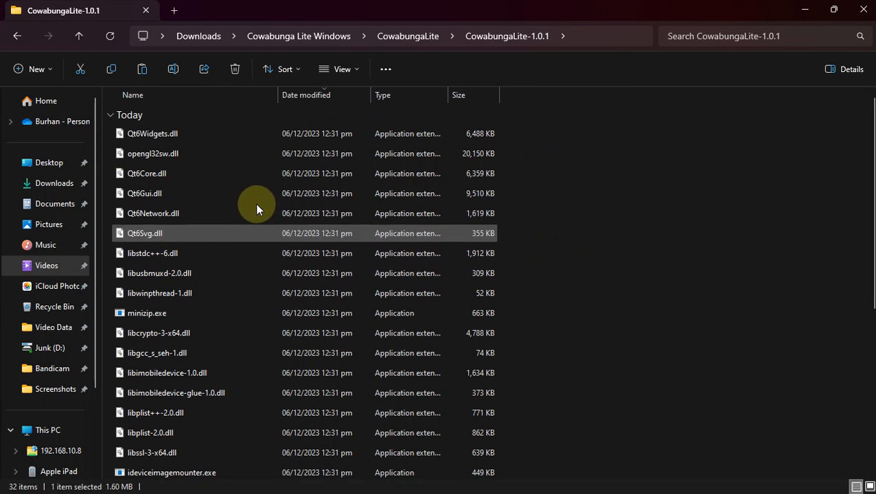
scroll("down", 3)
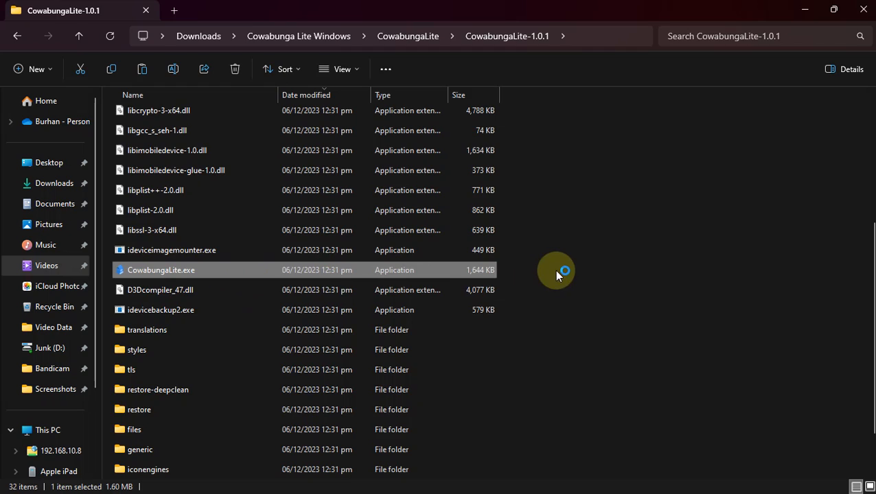
Launch CowabungaLite.exe and open the iPad mirroring window showing its home screen
double_click(161, 270)
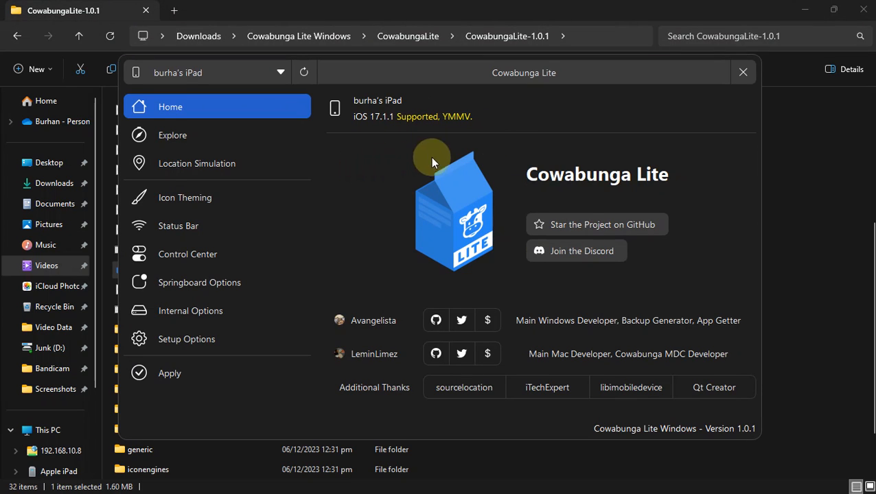
mouse_move(424, 201)
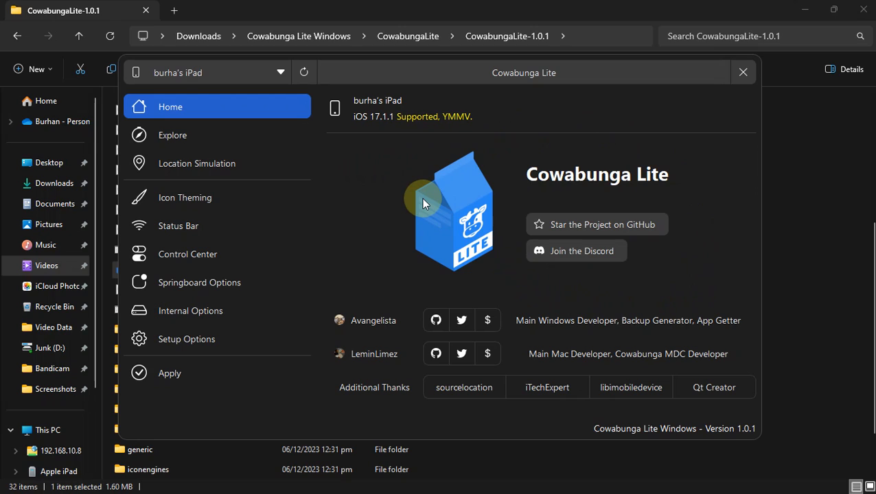
mouse_move(397, 173)
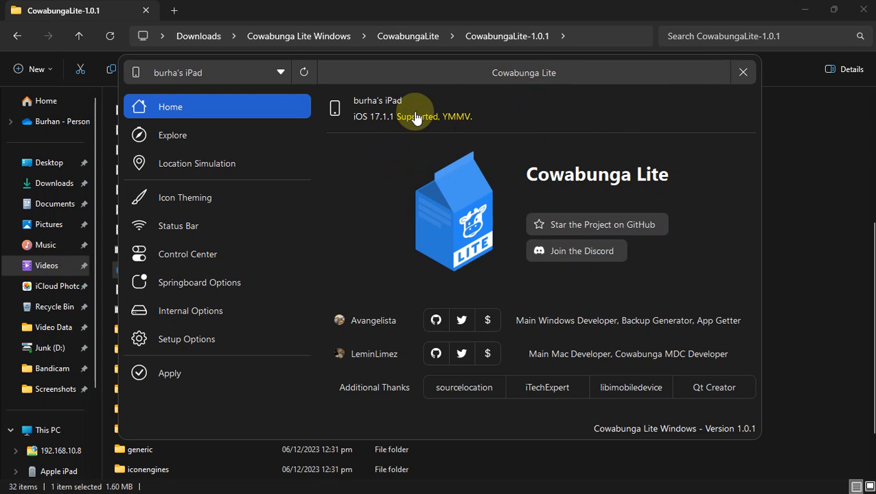
mouse_move(368, 156)
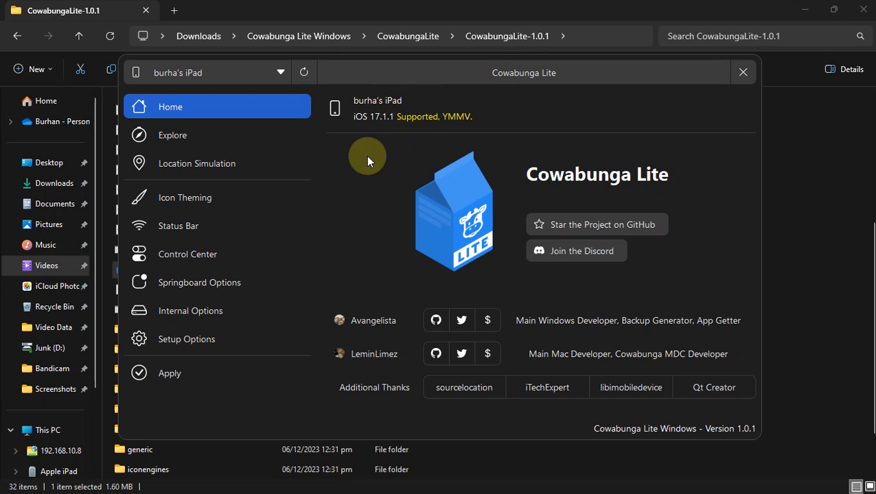
mouse_move(371, 129)
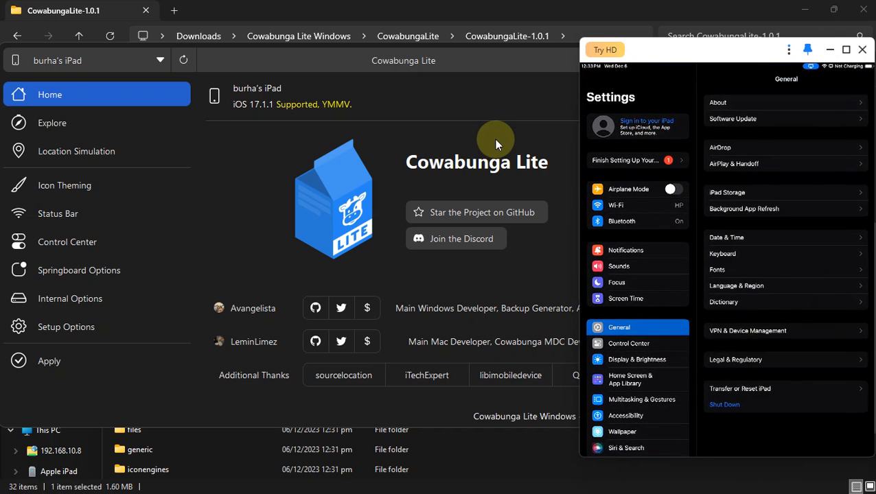
left_click(732, 119)
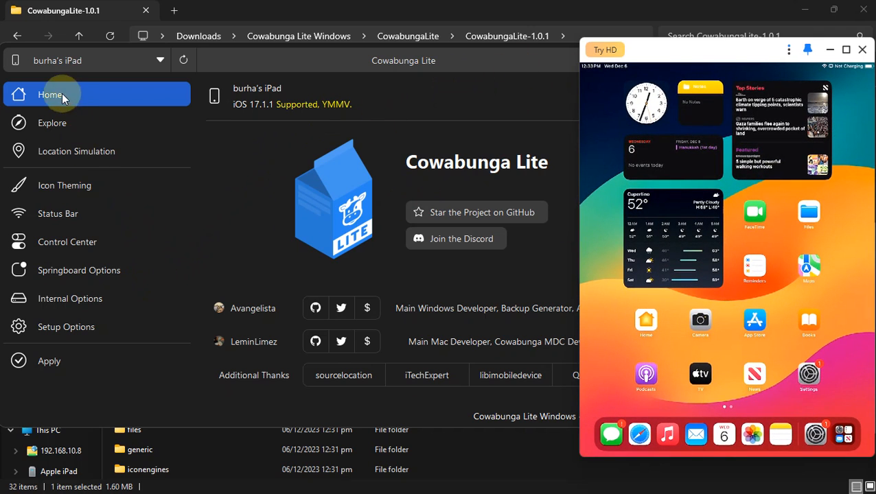
mouse_move(55, 335)
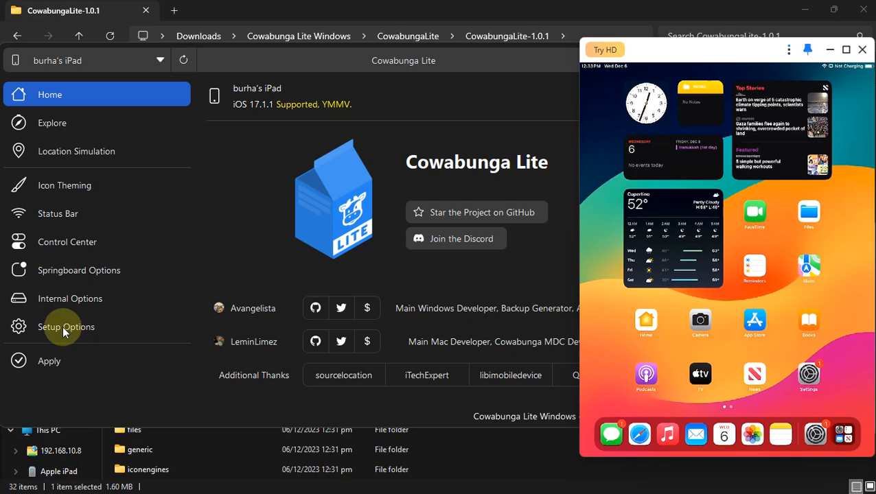
Tick Disable OTA Updates in Setup Options and move to the Apply page
left_click(66, 327)
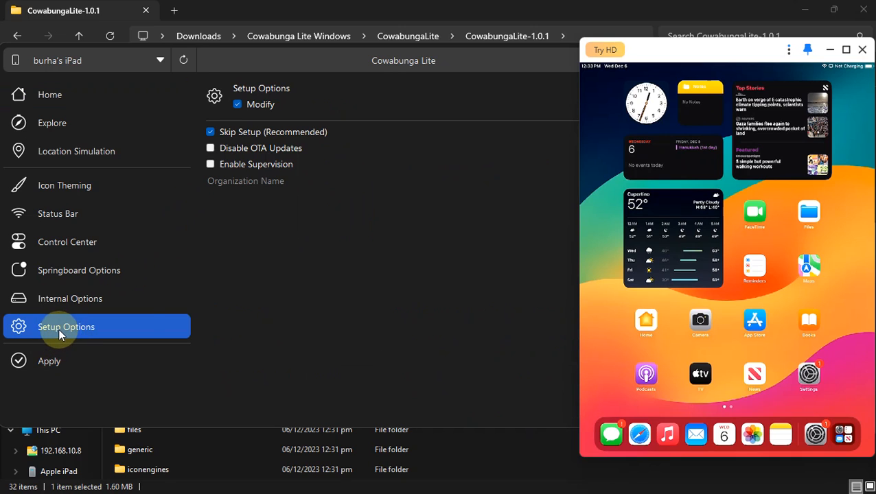
mouse_move(297, 210)
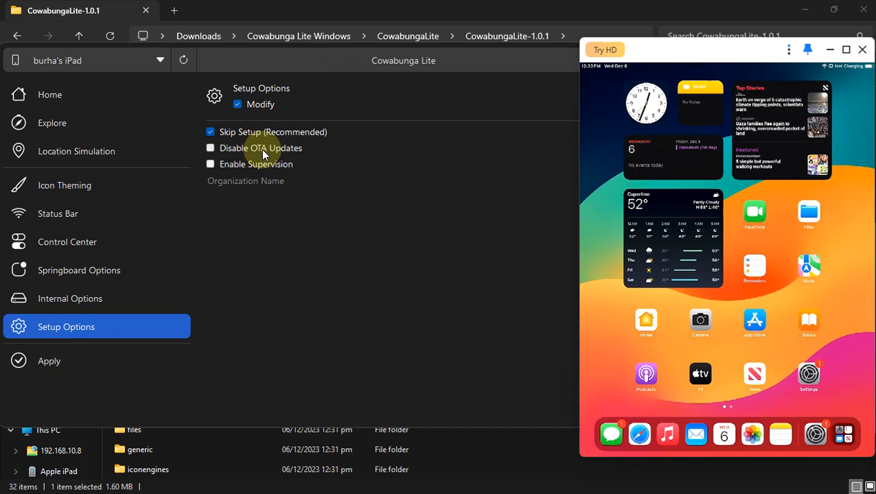
left_click(210, 148)
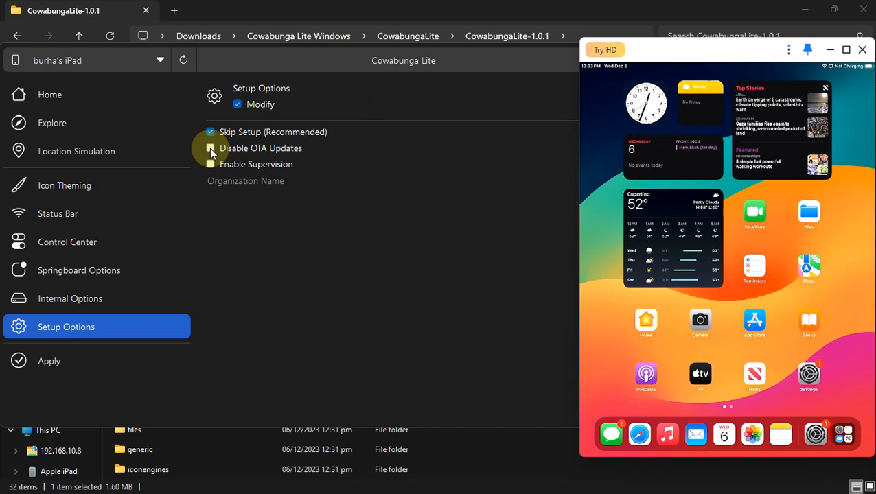
left_click(211, 149)
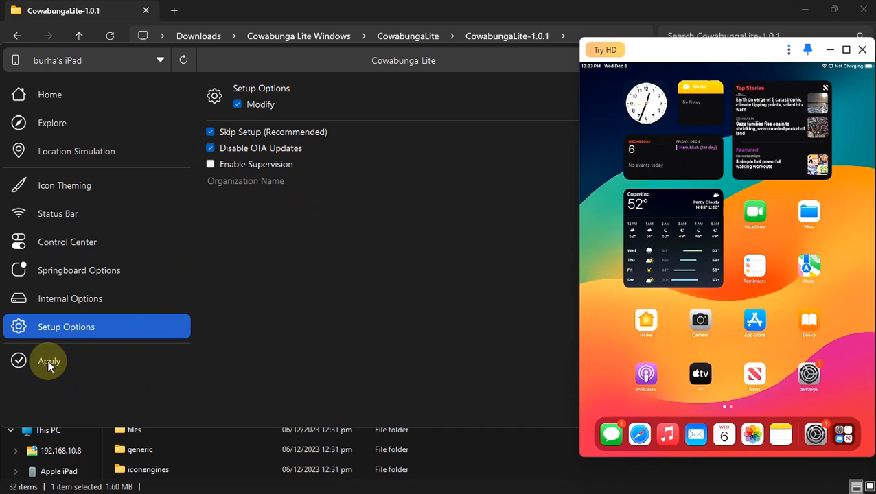
left_click(49, 360)
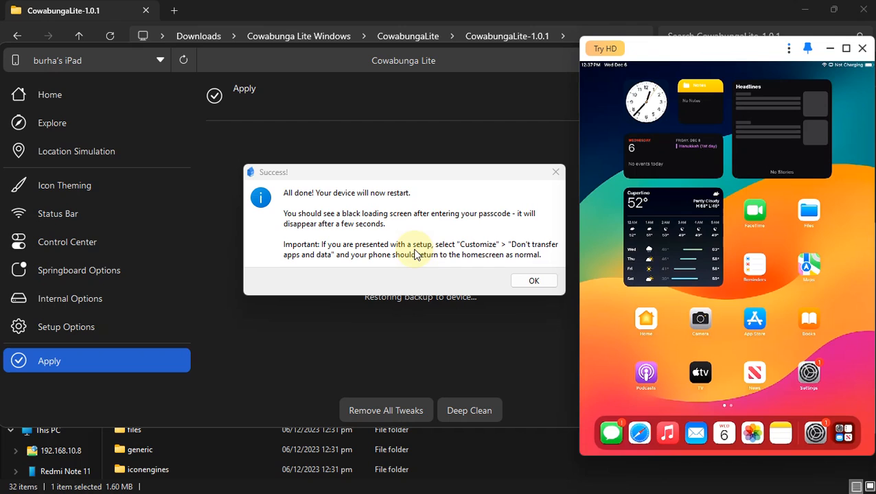
mouse_move(434, 194)
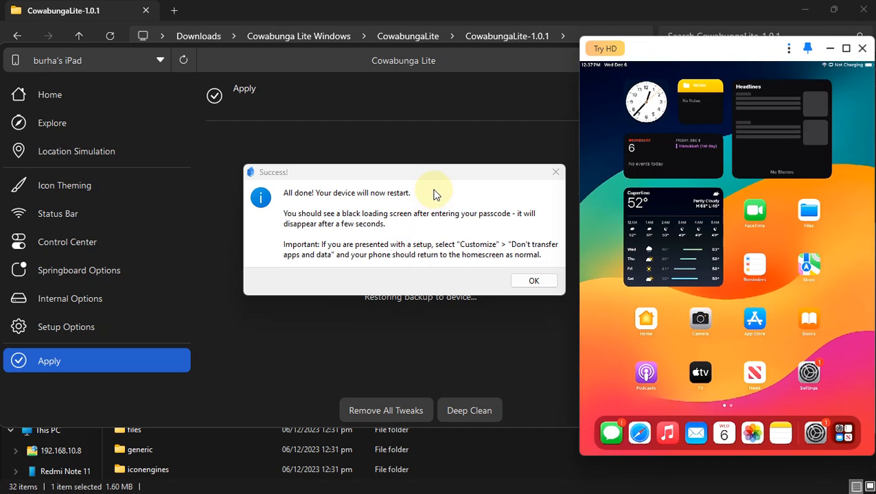
mouse_move(479, 252)
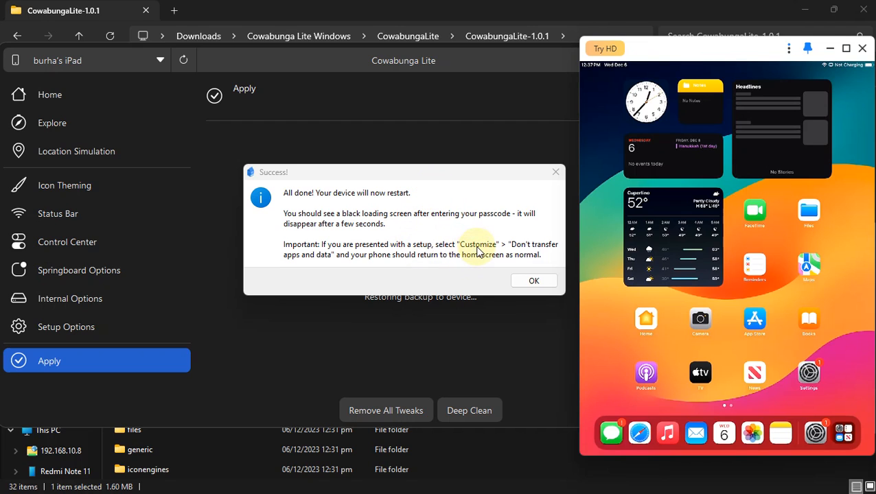
mouse_move(402, 248)
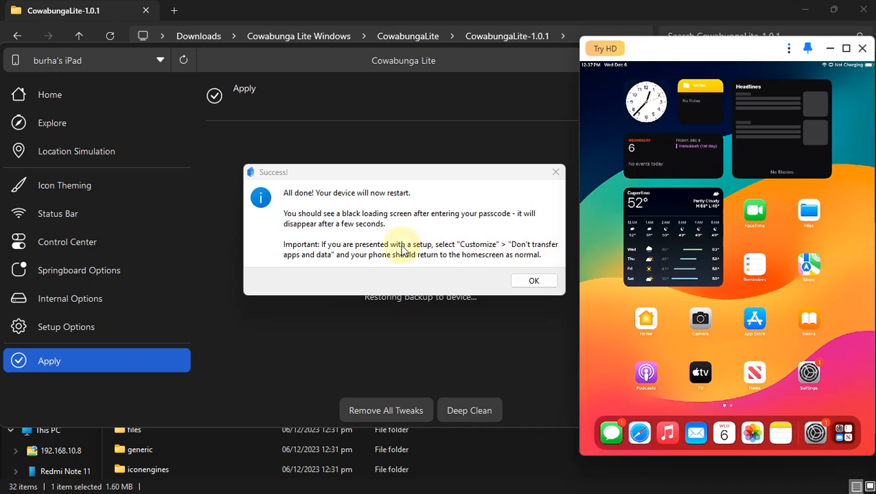
mouse_move(345, 266)
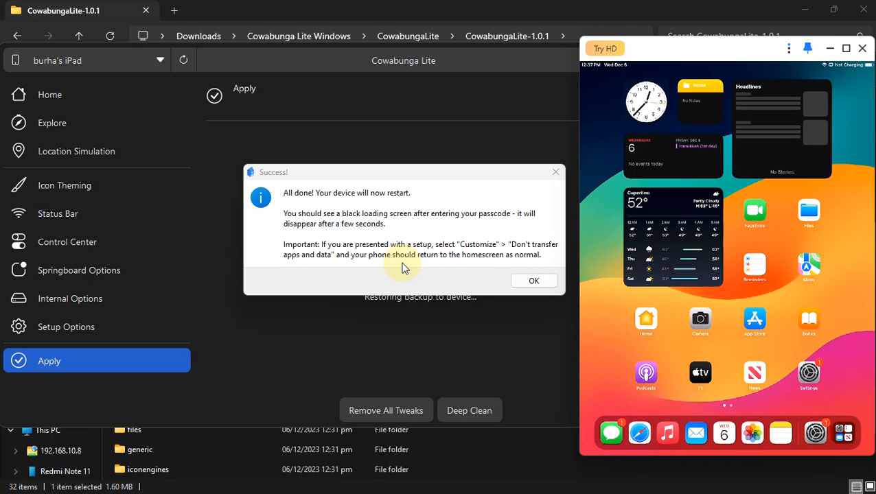
mouse_move(416, 195)
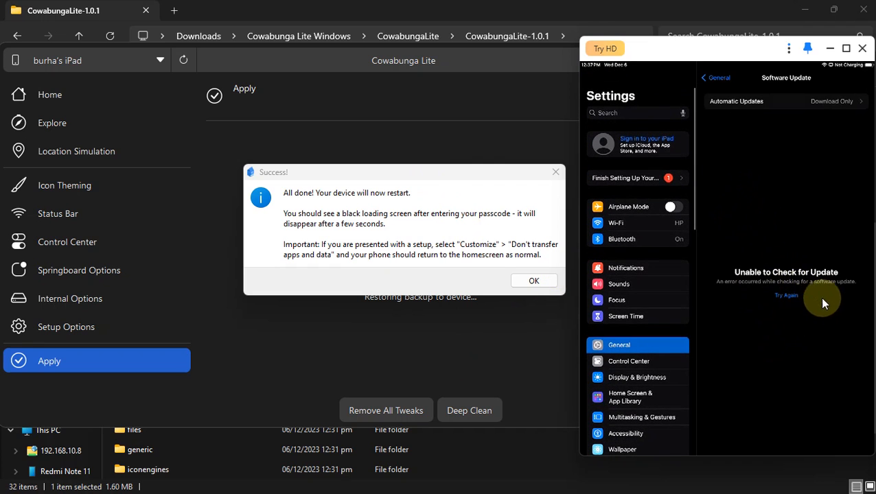
mouse_move(768, 213)
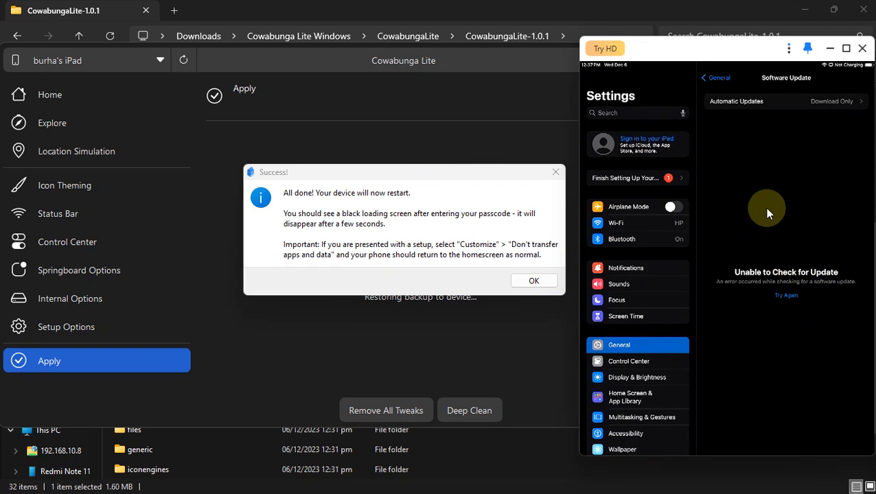
Reopen Software Update on the mirrored iPad to see 'Unable to Check for Update' again
left_click(716, 78)
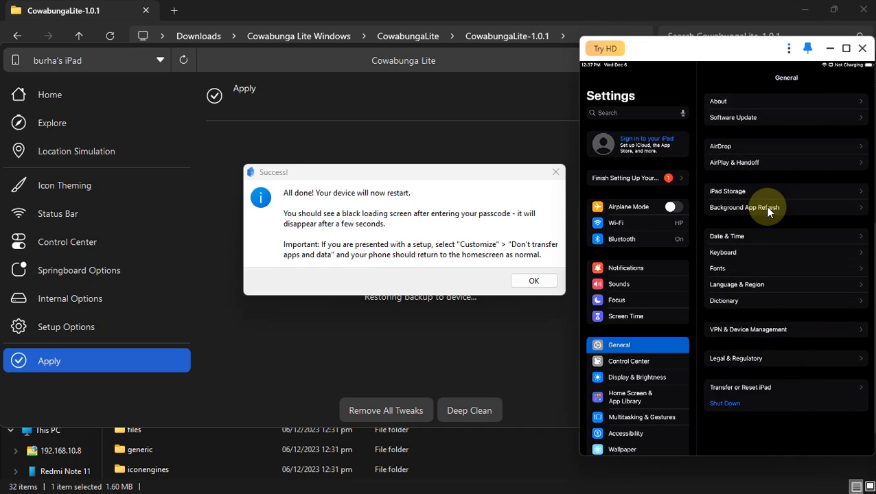
left_click(733, 117)
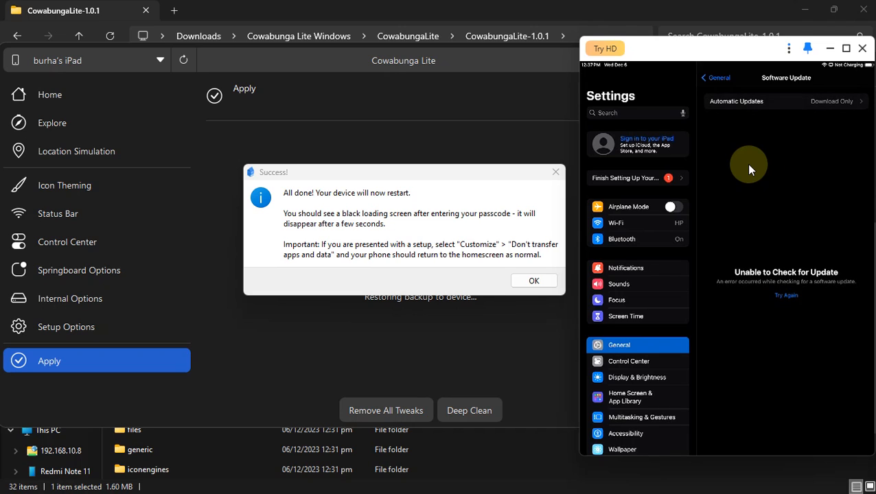
mouse_move(758, 186)
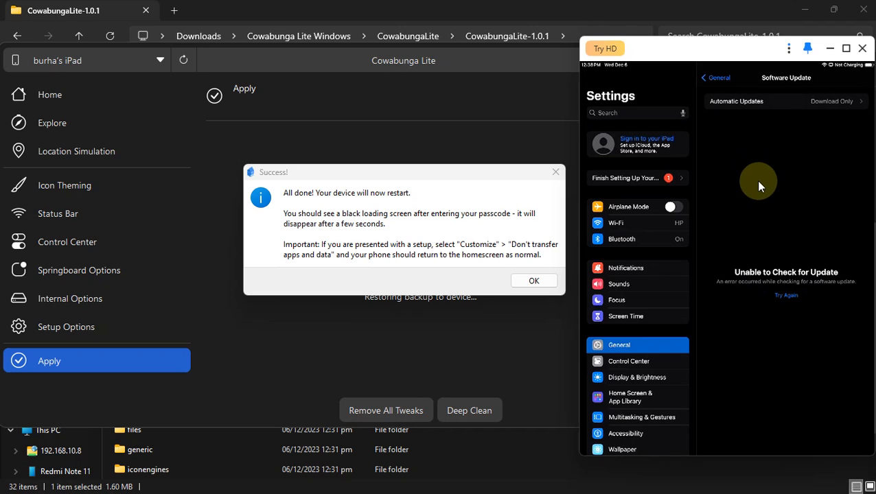
mouse_move(510, 150)
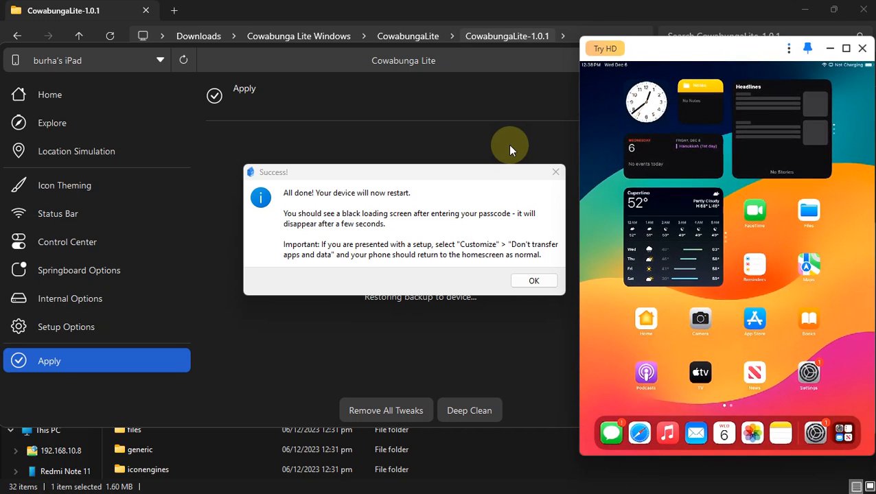
Dismiss the success message, untick Disable OTA Updates, and apply the changes
left_click(533, 281)
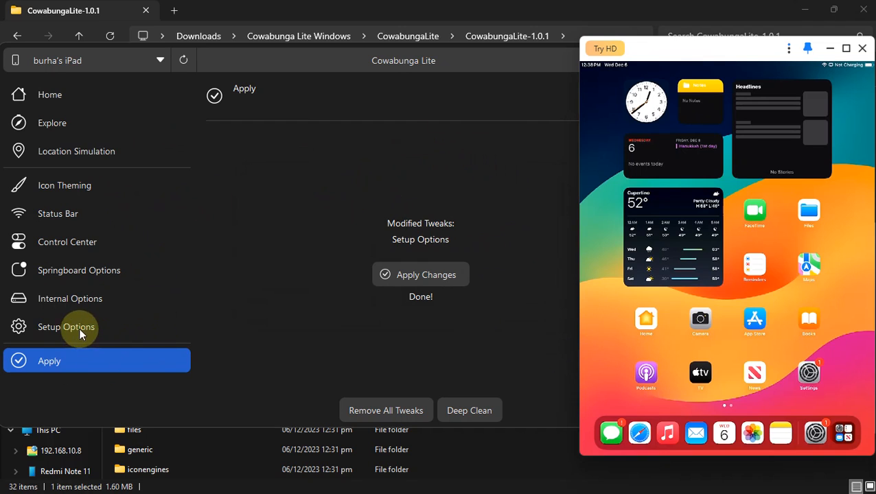
left_click(66, 327)
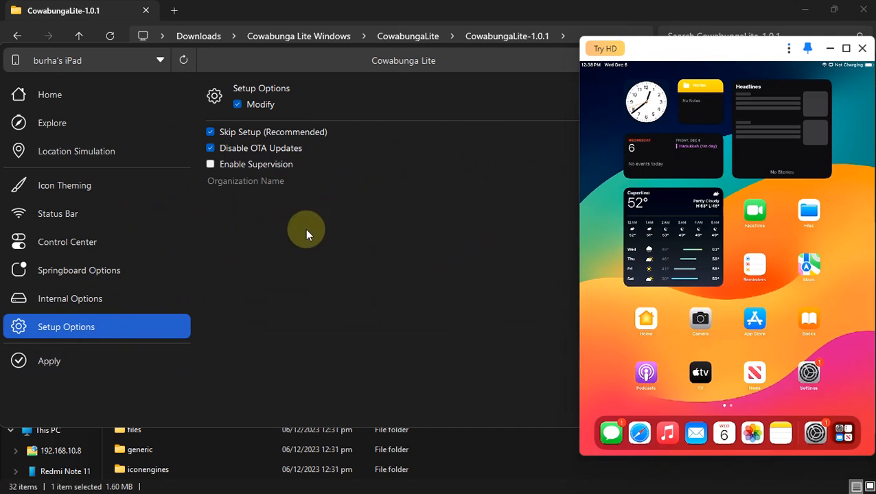
mouse_move(379, 225)
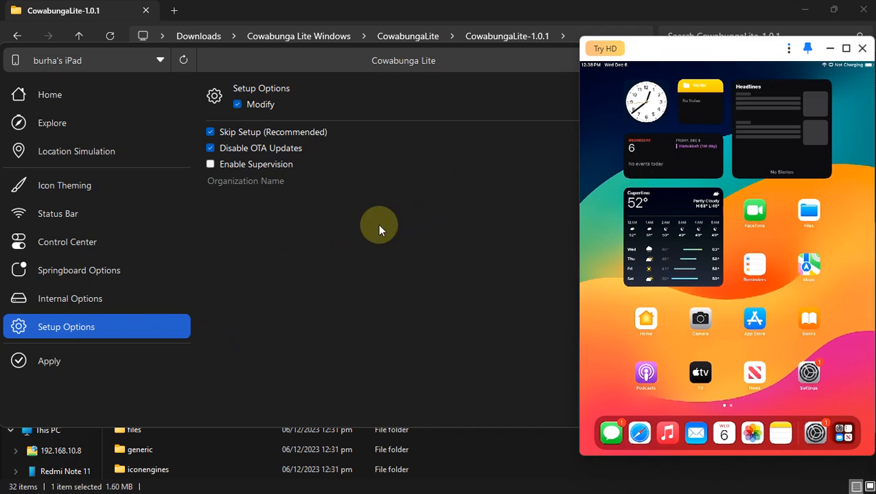
left_click(211, 147)
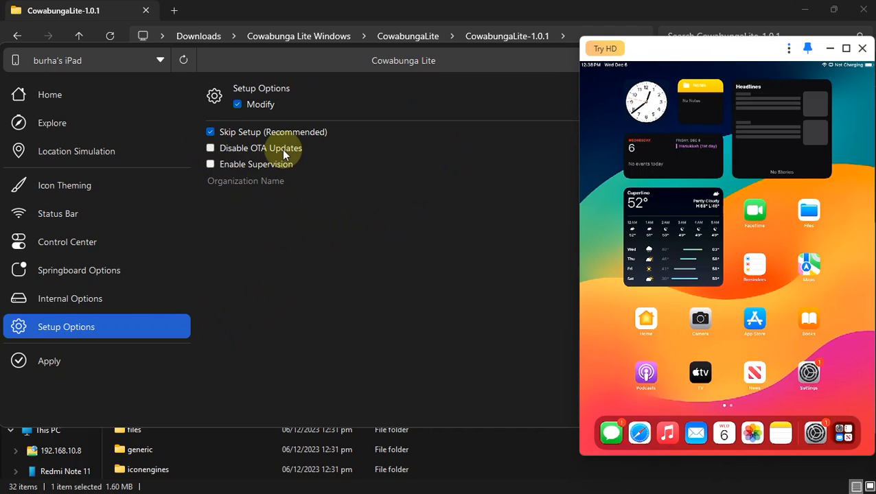
left_click(49, 361)
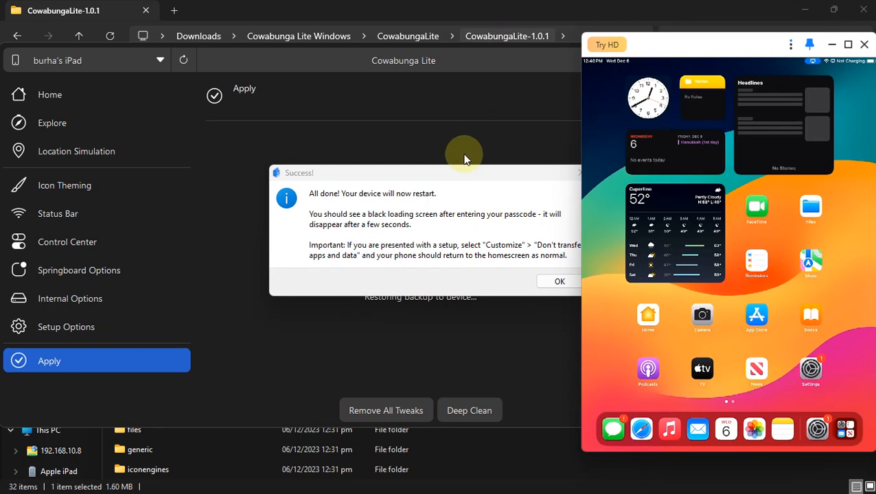
mouse_move(461, 198)
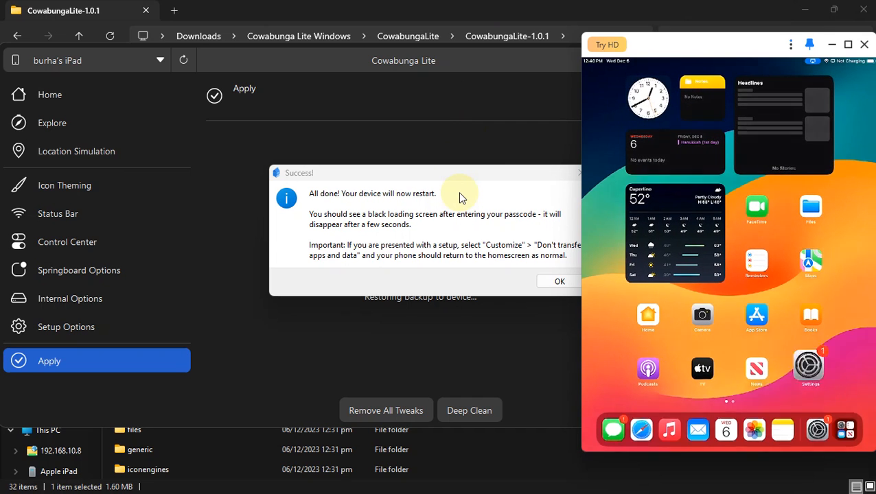
Open Settings > General > Software Update on the mirrored iPad, confirming iPadOS 17.1.2 downloads
left_click(811, 366)
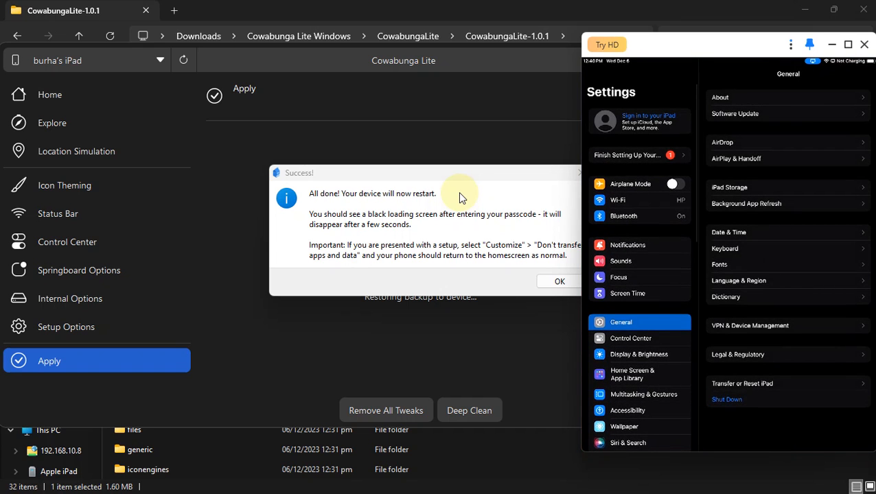
left_click(735, 113)
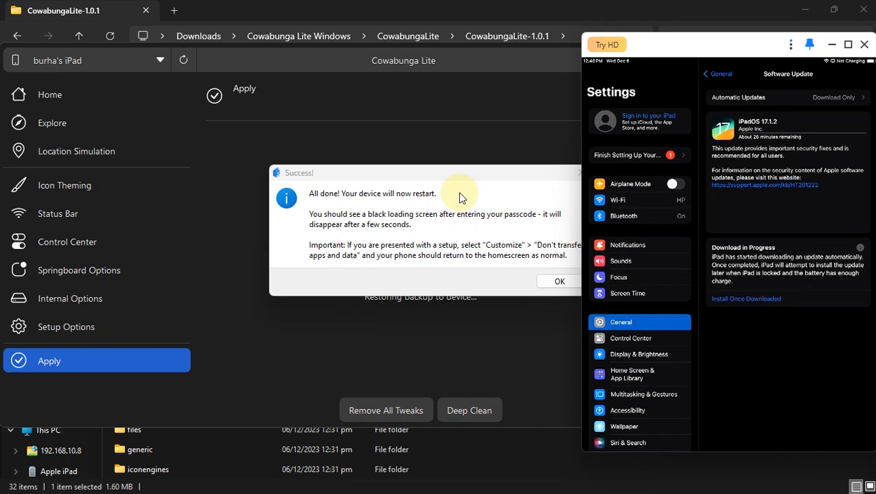
left_click(706, 74)
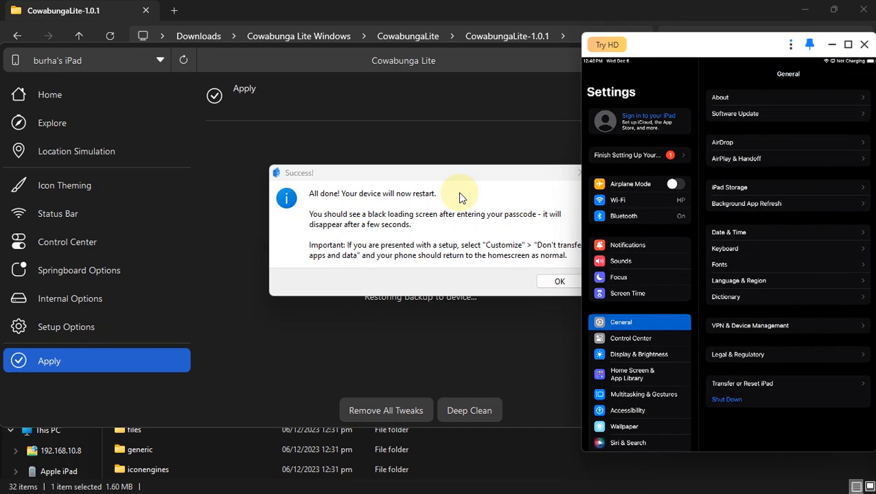
left_click(787, 97)
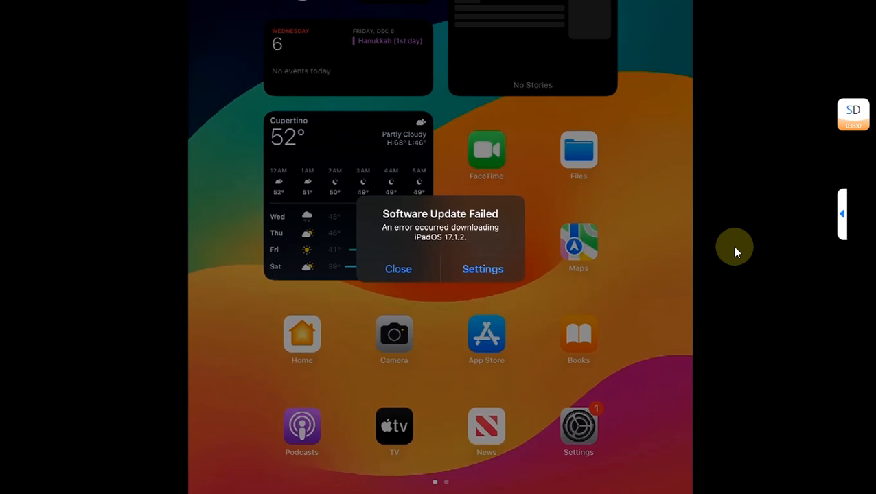
View Software Update from the Software Update Failed alert, then return to the home screen
left_click(399, 268)
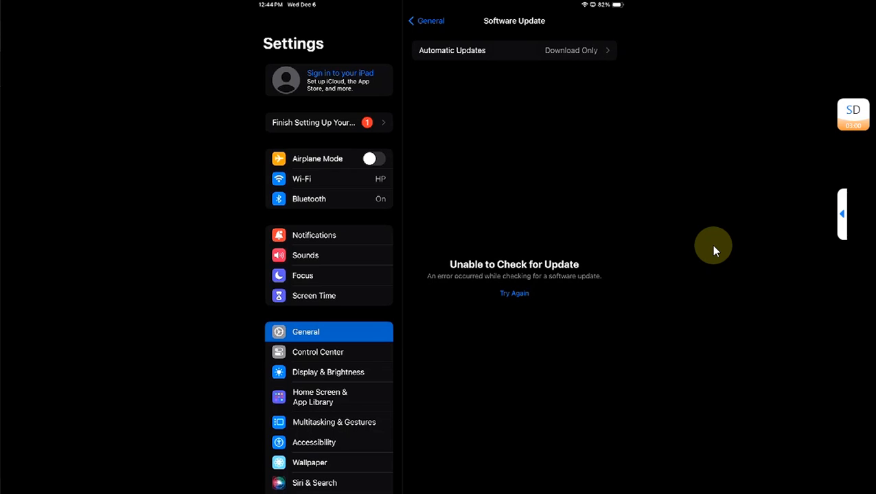
key("home")
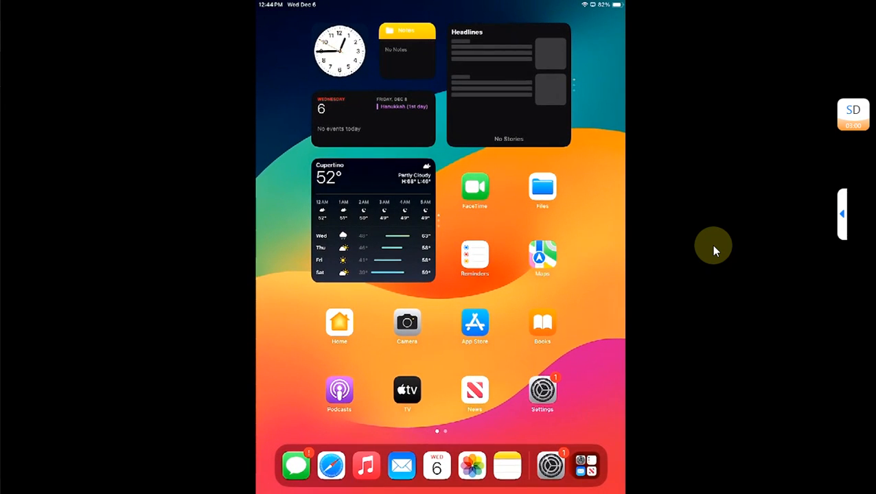